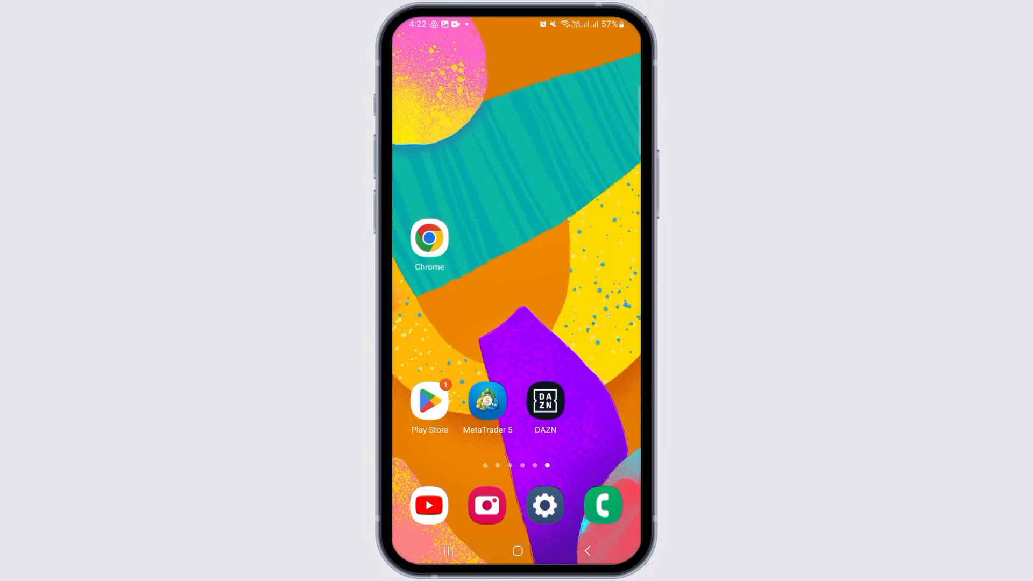
Step: Launch the DAZN app from the Android home screen
click(544, 400)
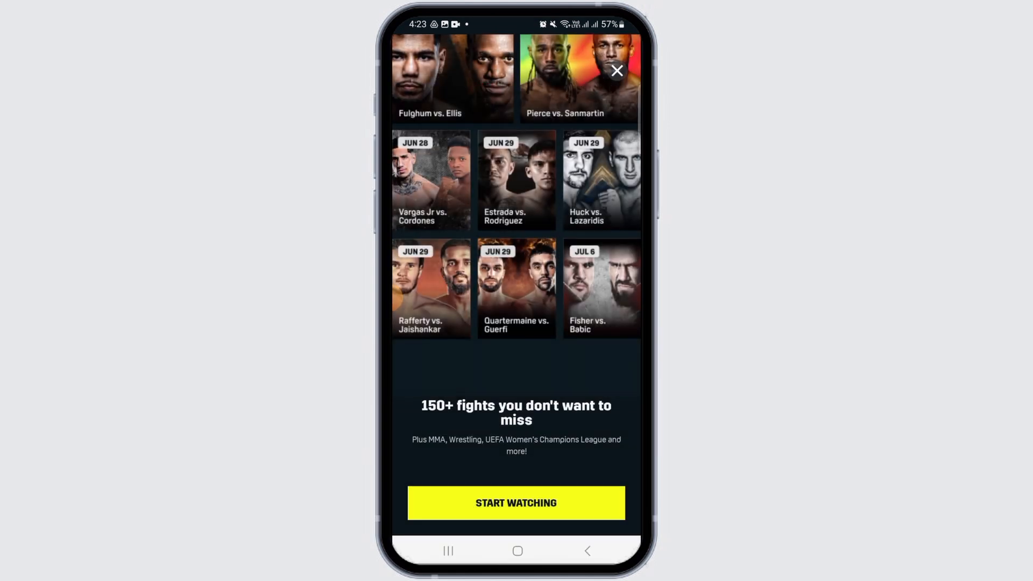
Step: Dismiss the fights promotion overlay to reach the home feed
click(615, 71)
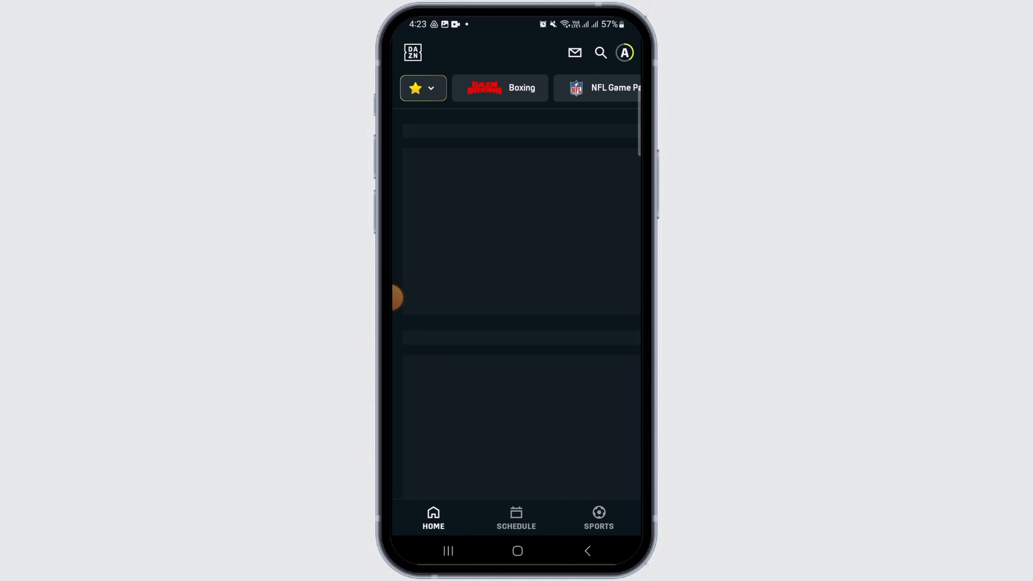
Step: Go from the profile avatar down the Profile page into Settings
click(624, 53)
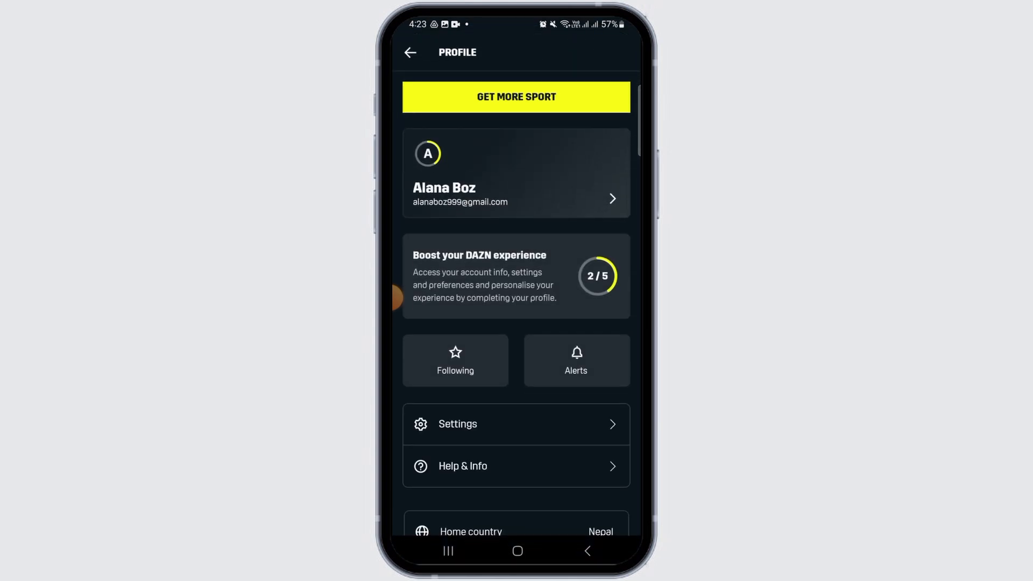
scroll(down, 3)
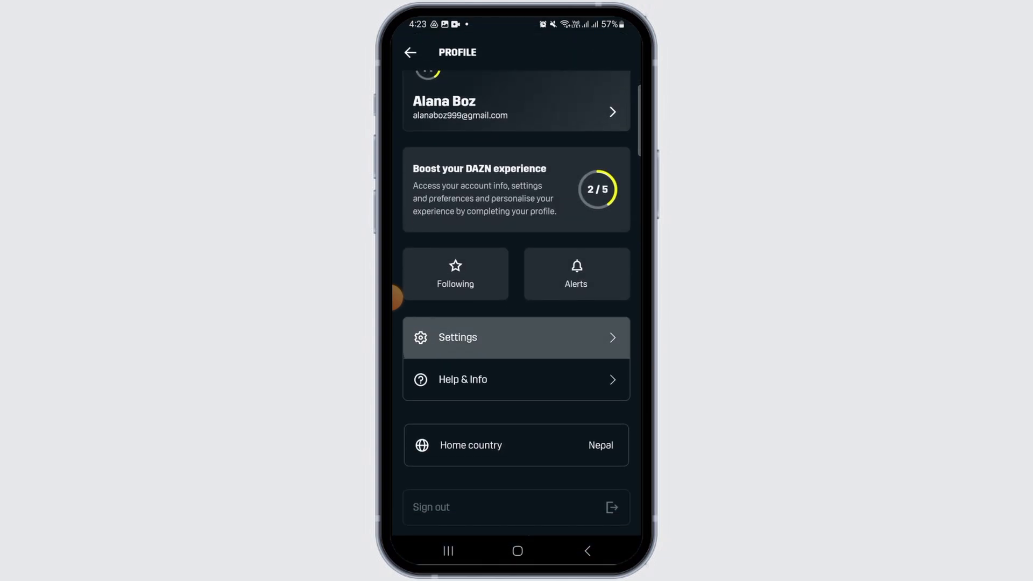
click(516, 337)
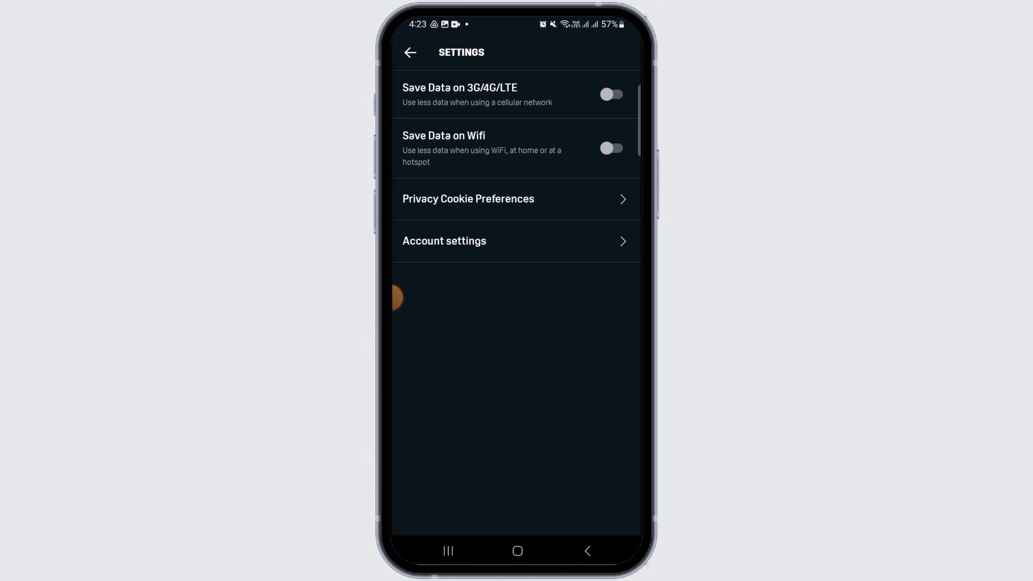